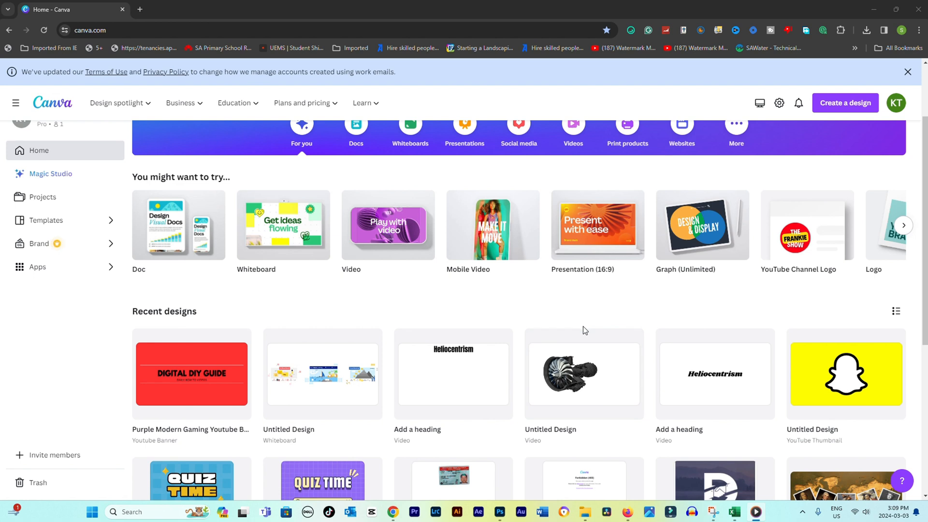
mouse_move(547, 340)
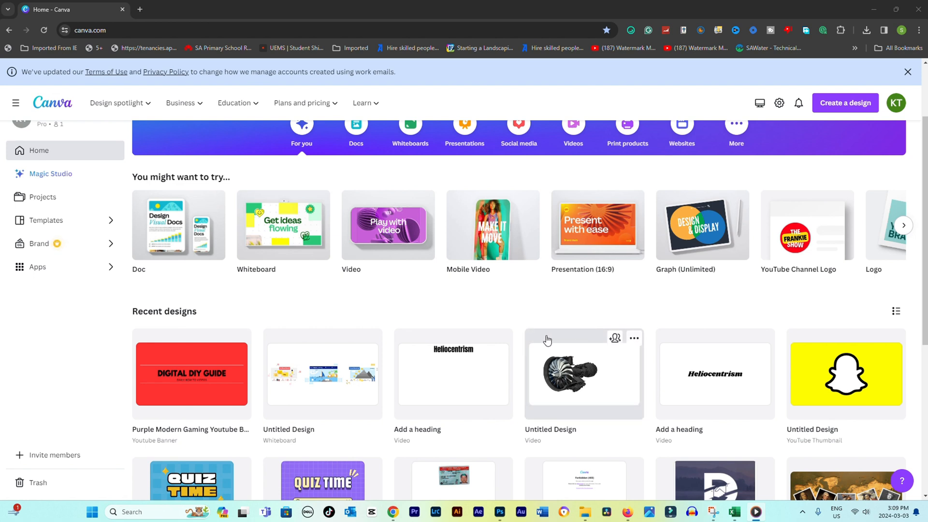
Open the profile avatar menu in the top-right of the Canva home page
scroll("up", 3)
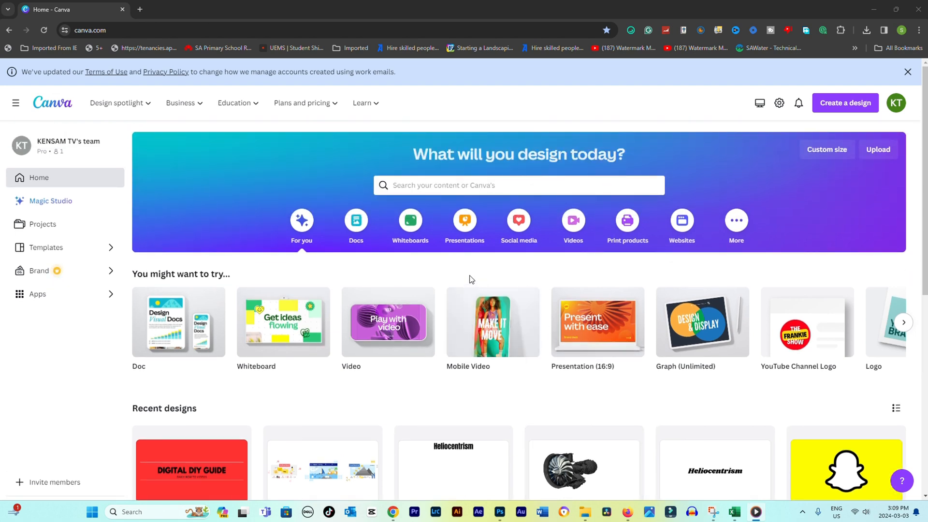
mouse_move(529, 278)
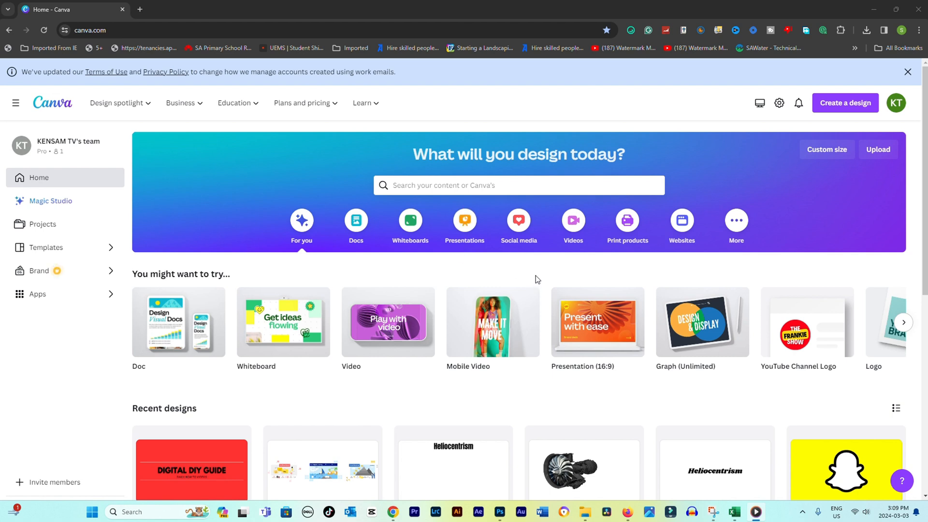
mouse_move(718, 277)
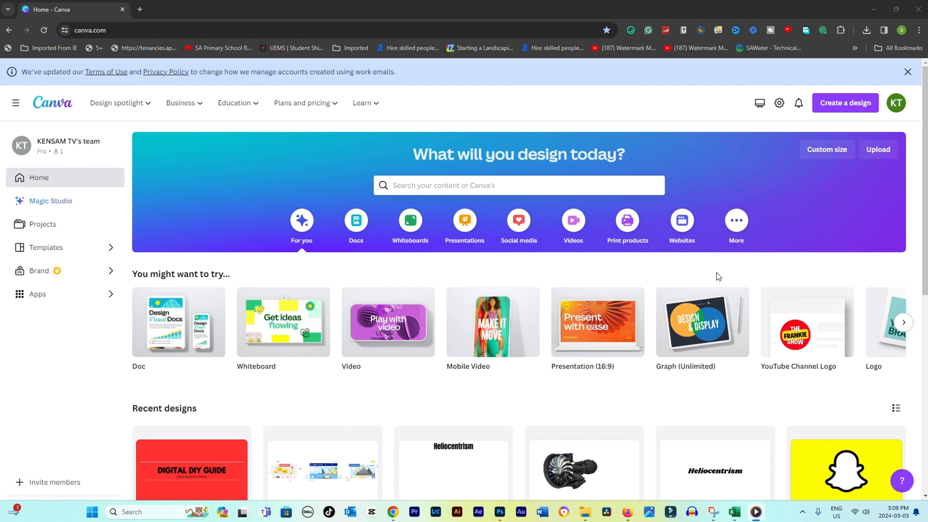
mouse_move(495, 365)
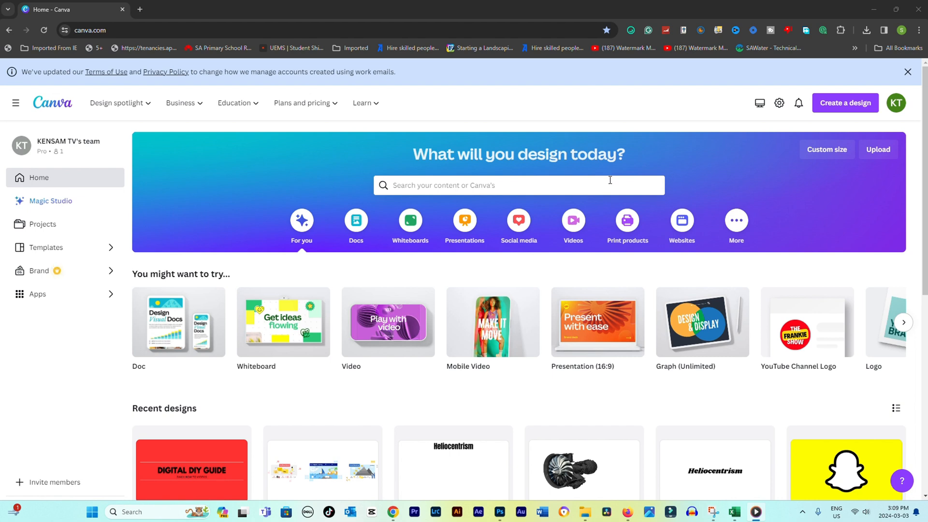
mouse_move(615, 185)
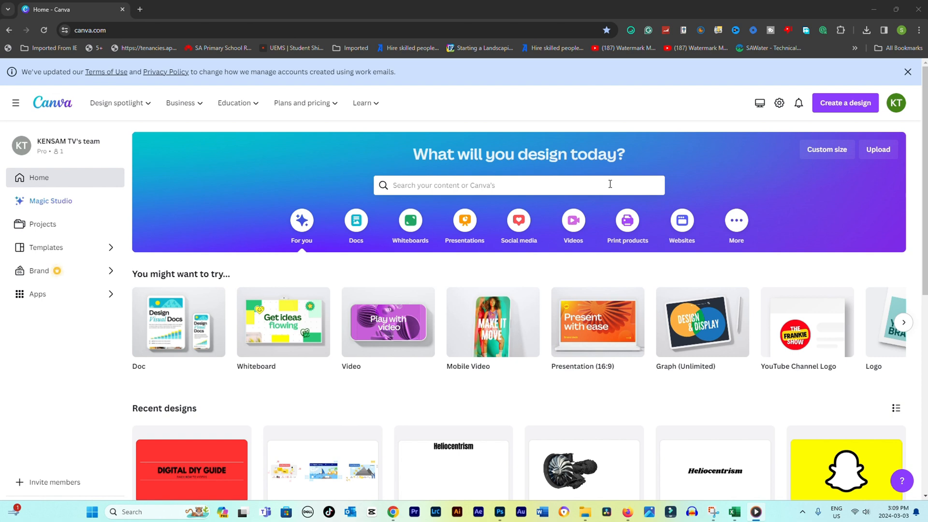
mouse_move(838, 117)
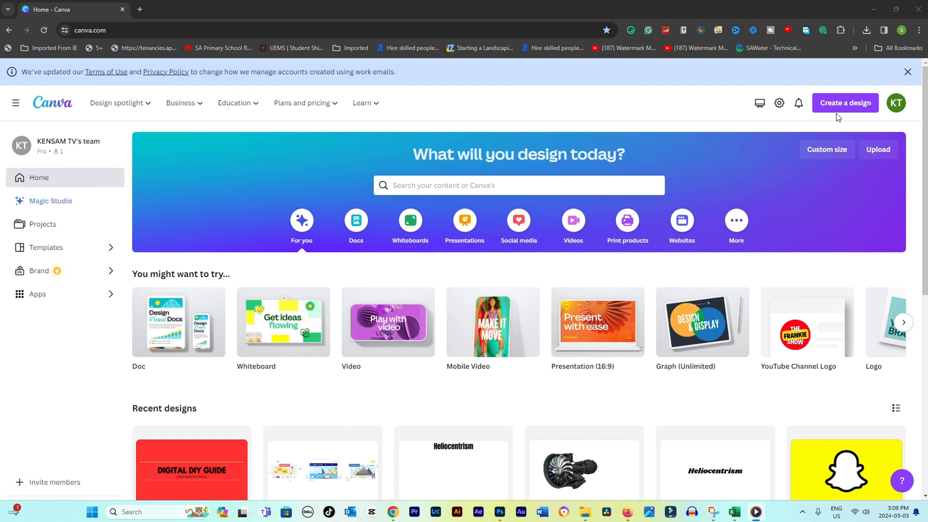
mouse_move(738, 135)
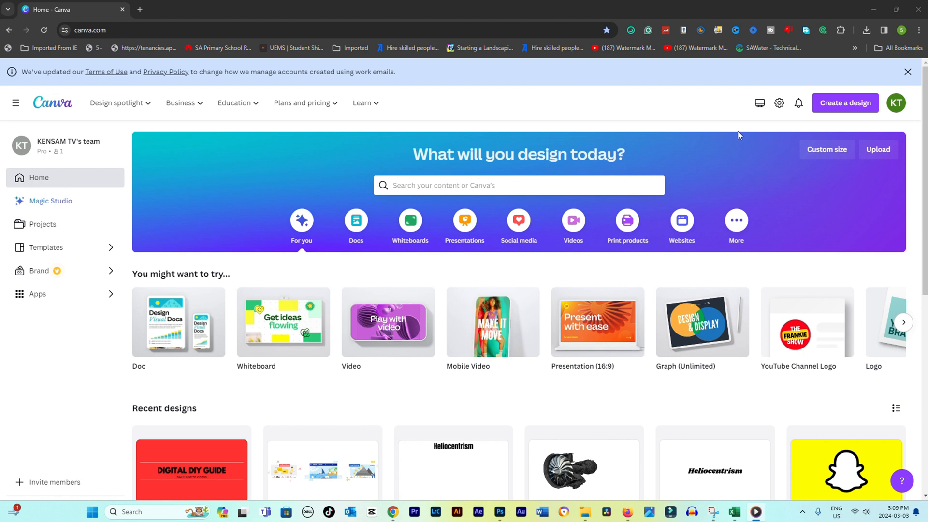
mouse_move(725, 141)
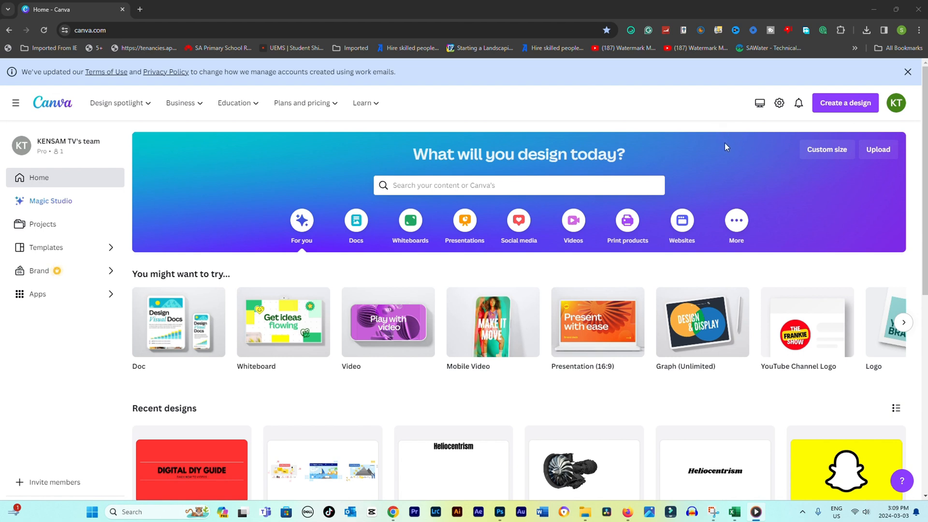
mouse_move(691, 157)
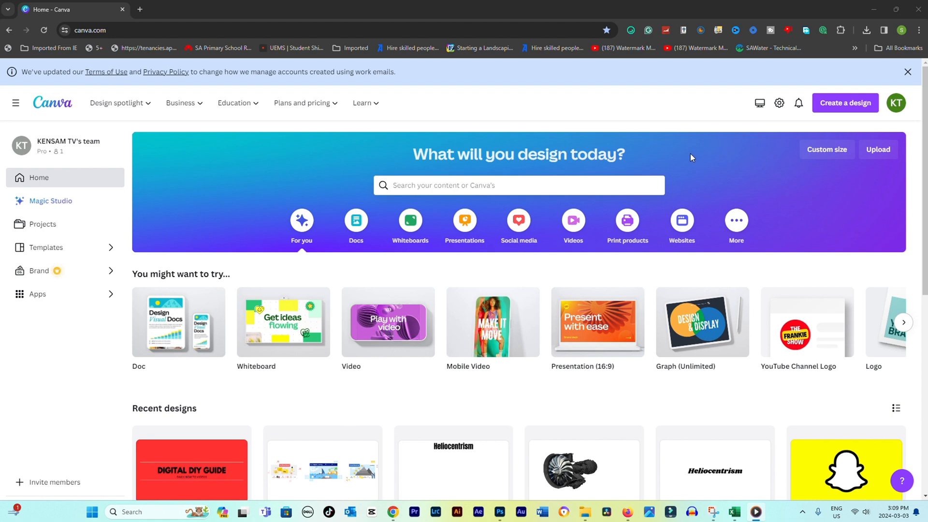
mouse_move(553, 161)
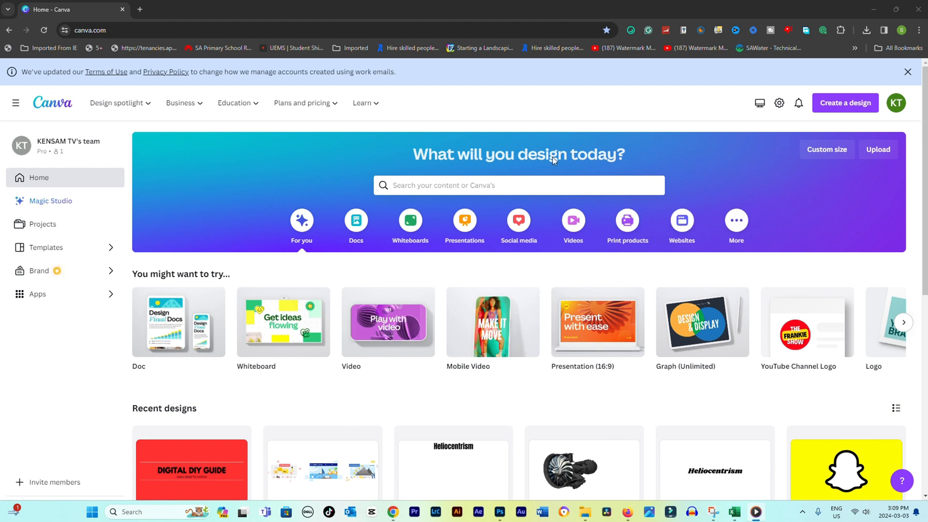
left_click(895, 102)
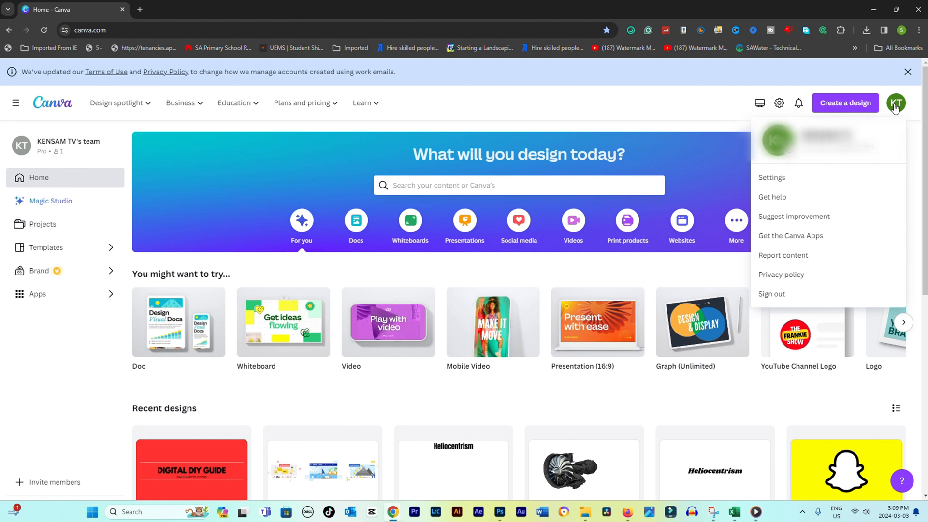
Choose Settings from the account dropdown to reach account settings
left_click(771, 177)
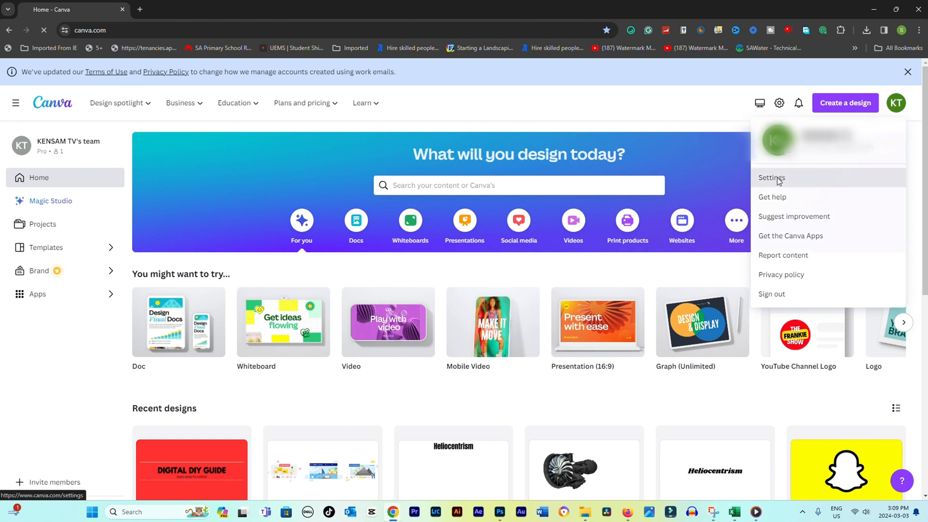
left_click(771, 177)
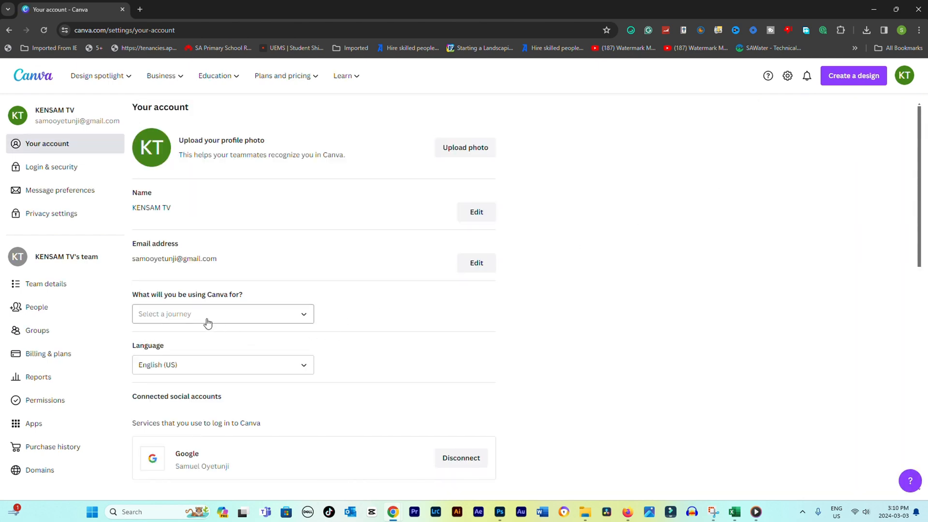
mouse_move(29, 306)
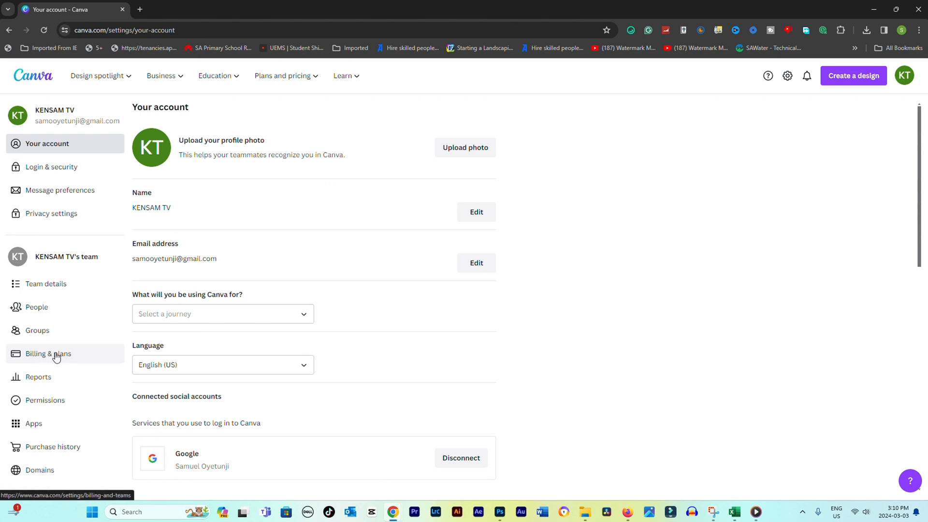
Go to Billing & plans and scroll down to the Canva Pro subscription
left_click(48, 354)
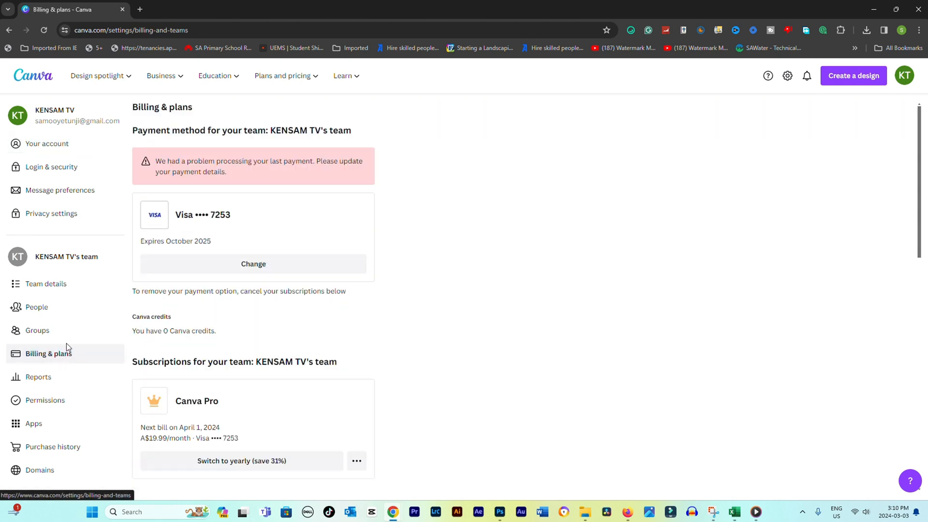
scroll("down", 3)
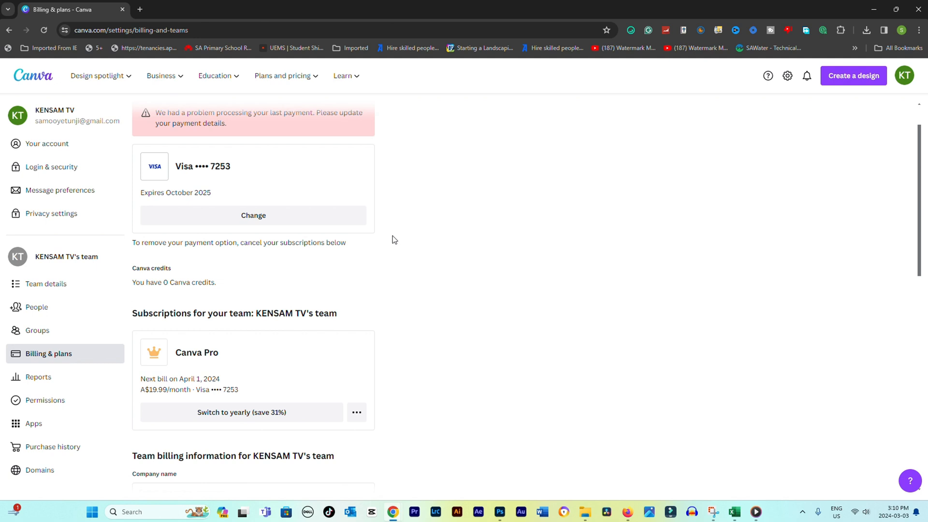
scroll("down", 3)
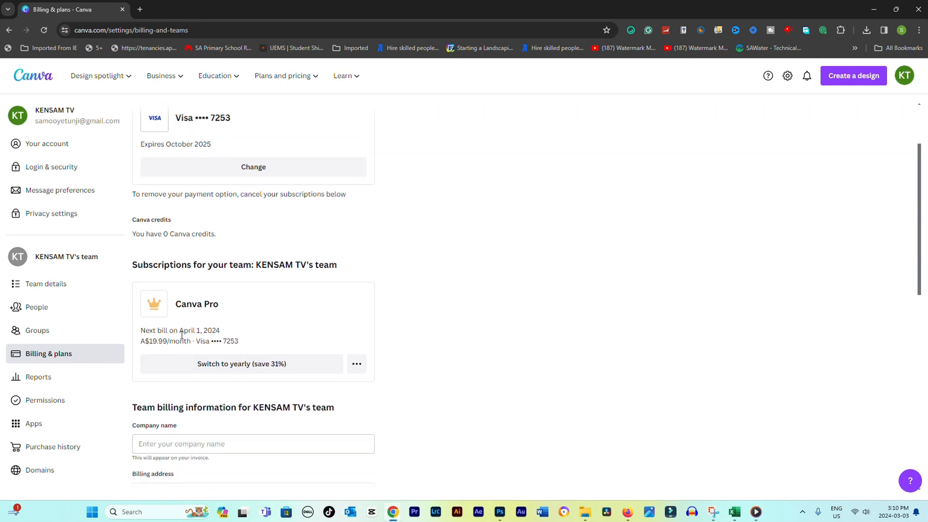
mouse_move(184, 324)
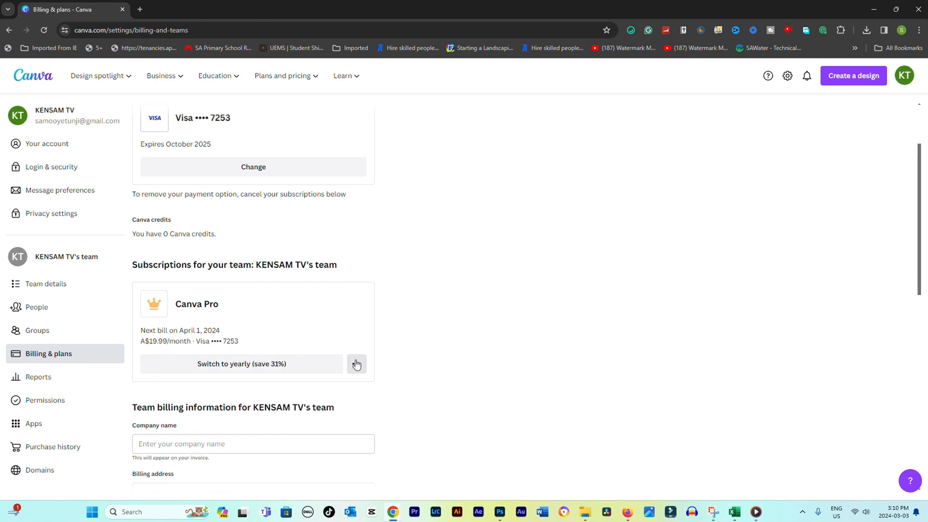
Choose Cancel plan from the Canva Pro card's ••• options menu
left_click(355, 364)
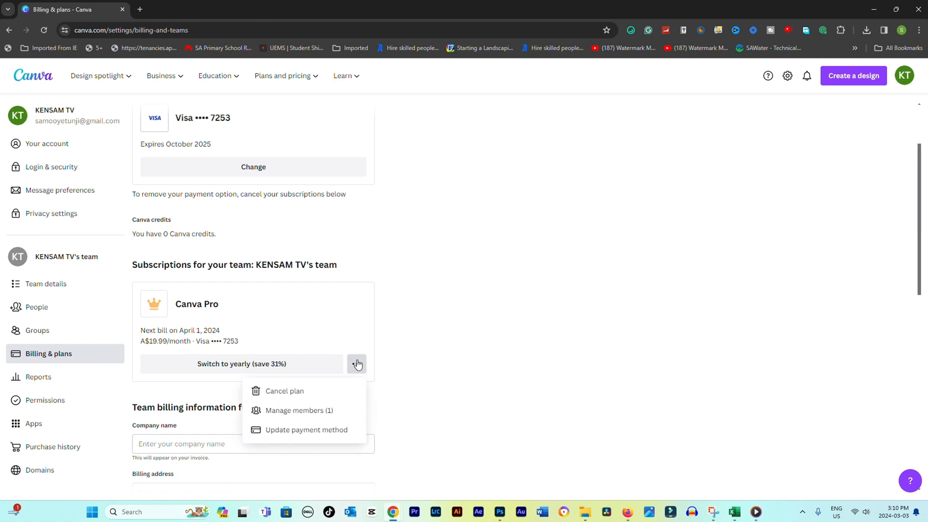
mouse_move(356, 367)
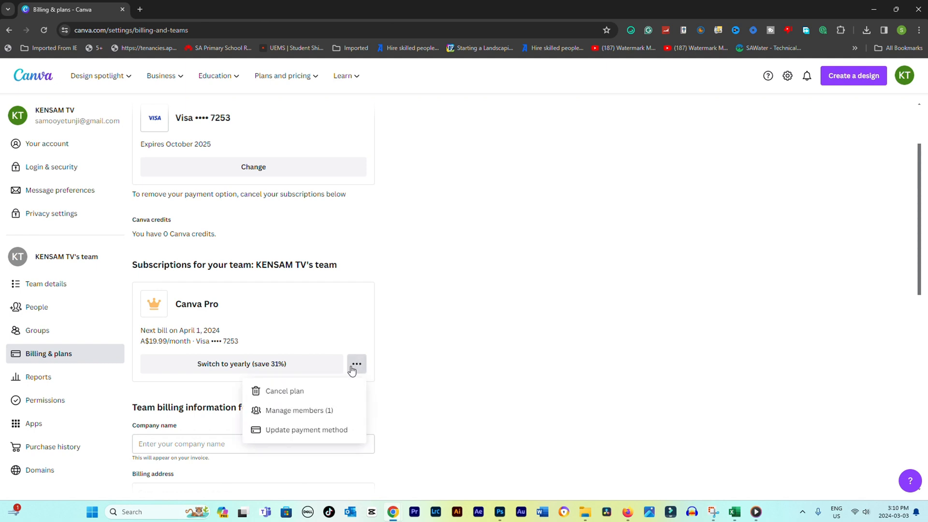
mouse_move(289, 393)
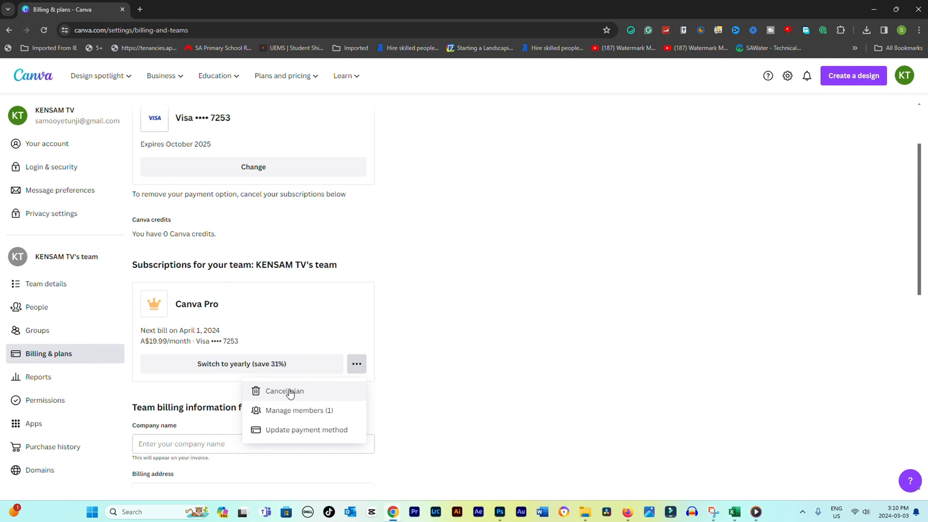
mouse_move(298, 397)
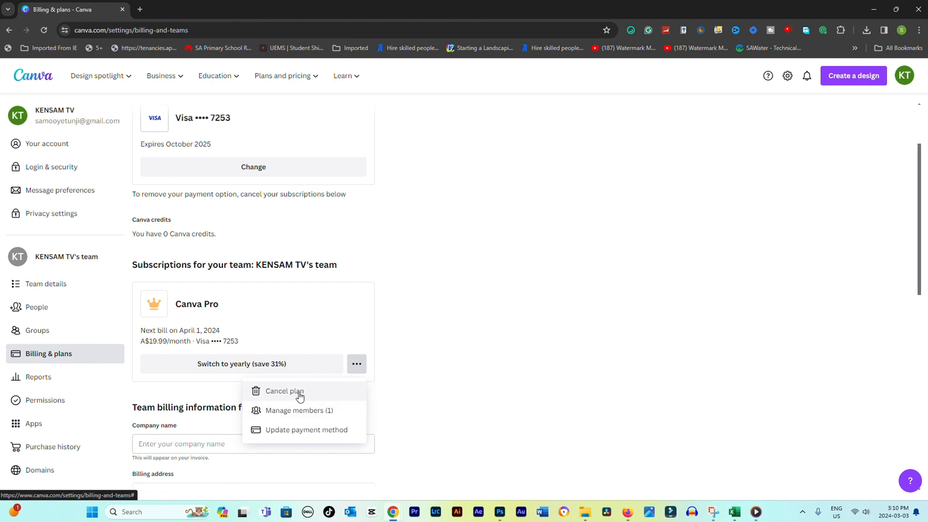
left_click(285, 391)
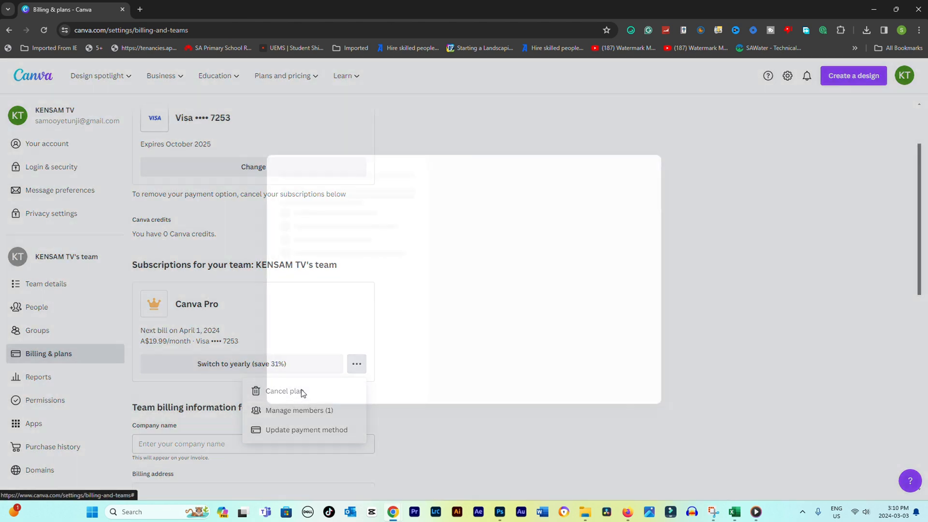
View the Keep Canva Pro retention dialog and its Brand Kit preview
left_click(285, 391)
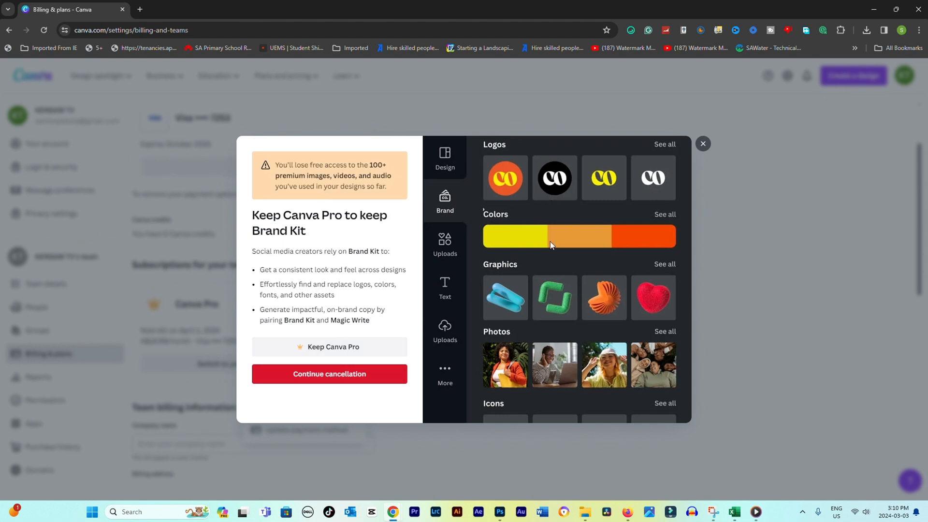
scroll("down", 3)
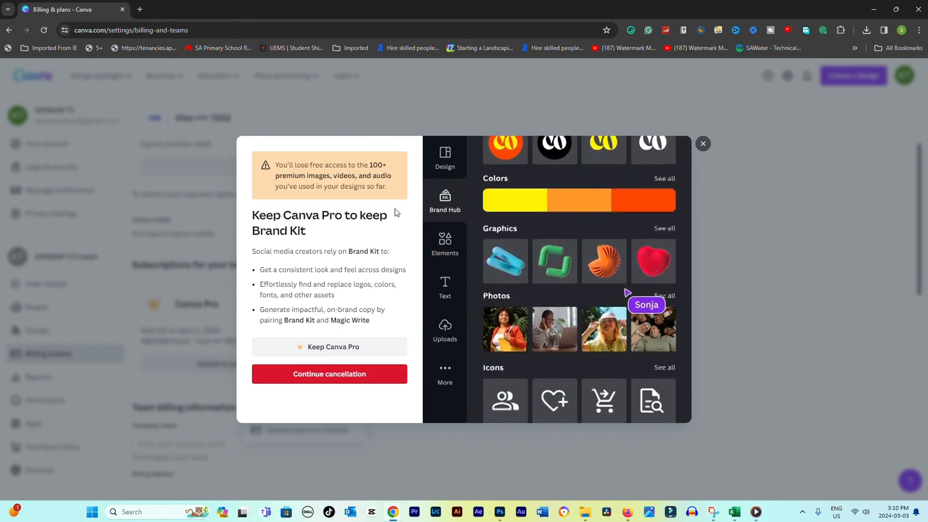
scroll("up", 3)
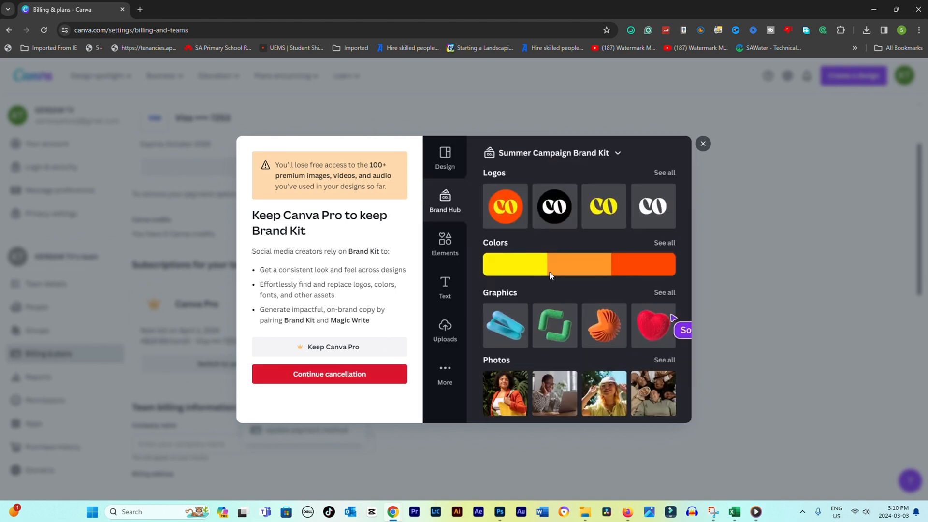
scroll("down", 3)
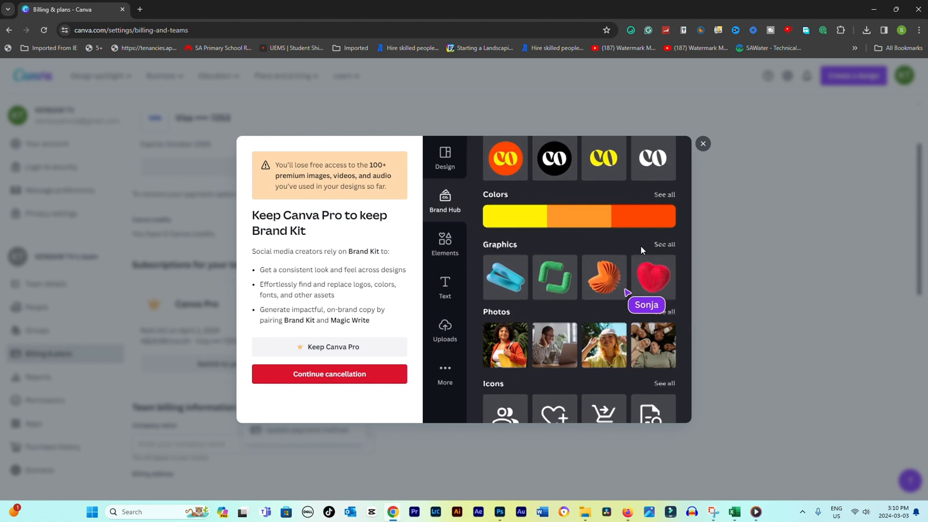